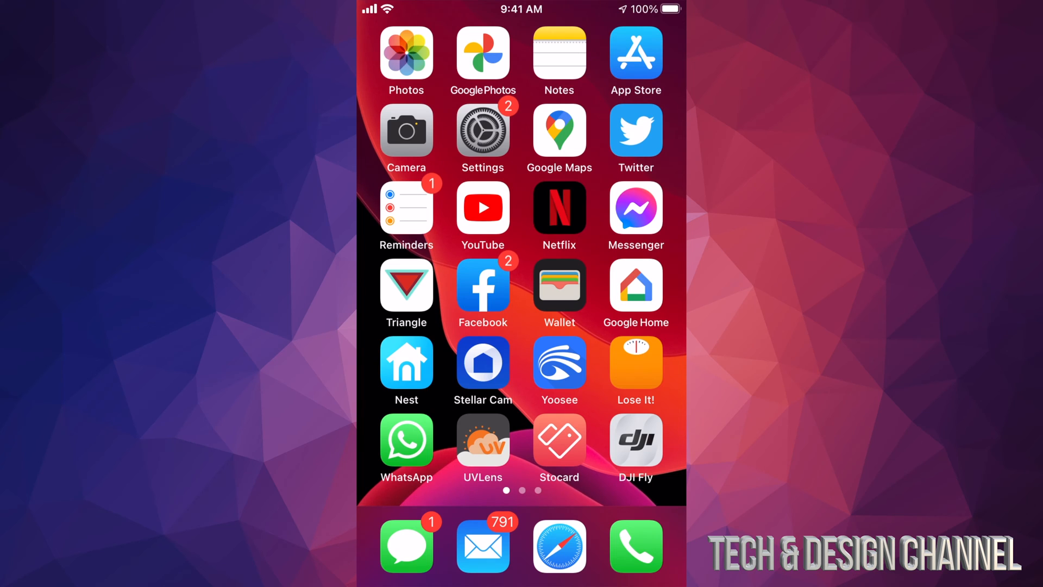
Launch Settings from its home-screen icon
{"action": "left_click", "coordinate": [483, 130]}
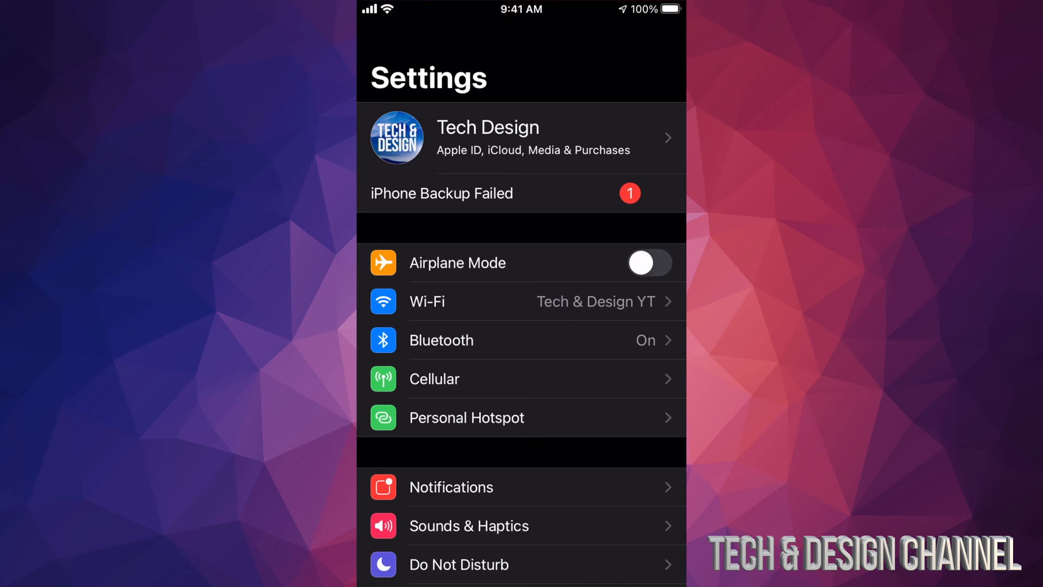
Go to General > Software Update, showing the available iOS 14.1 update (351.1 MB)
{"action": "scroll", "scroll_direction": "down", "scroll_amount": 3}
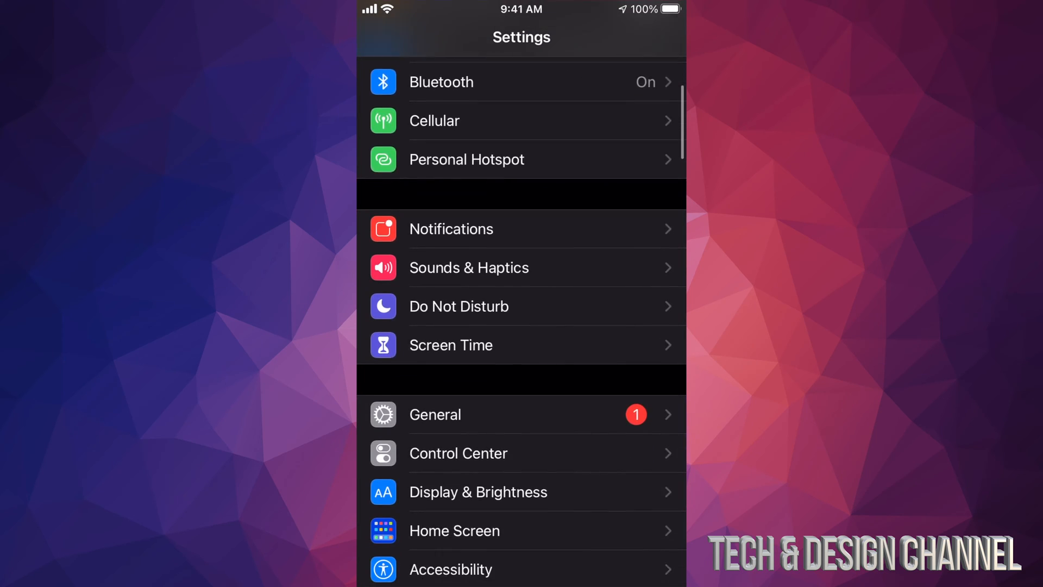
{"action": "left_click", "coordinate": [435, 414]}
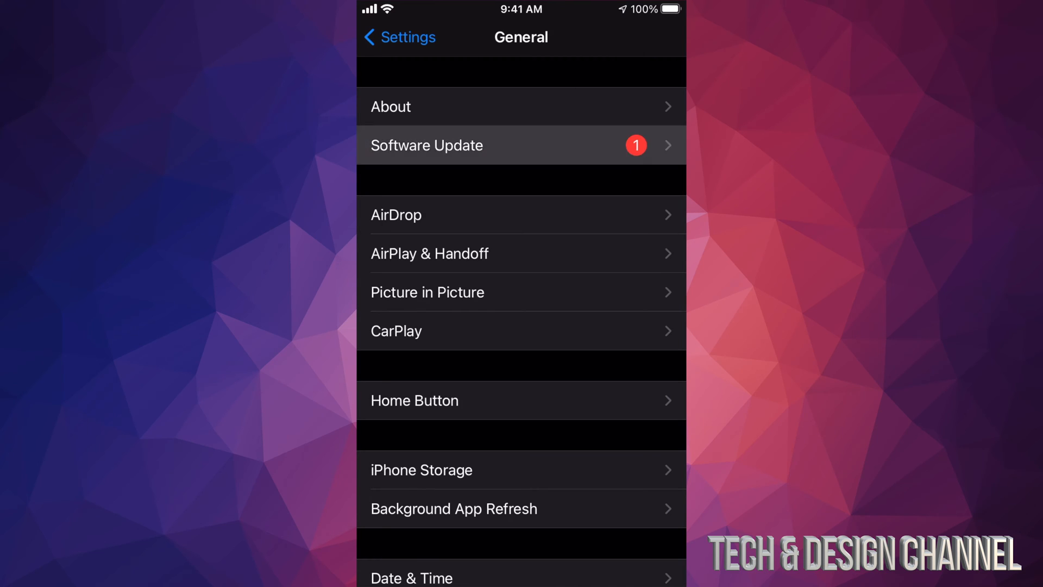
{"action": "left_click", "coordinate": [521, 145]}
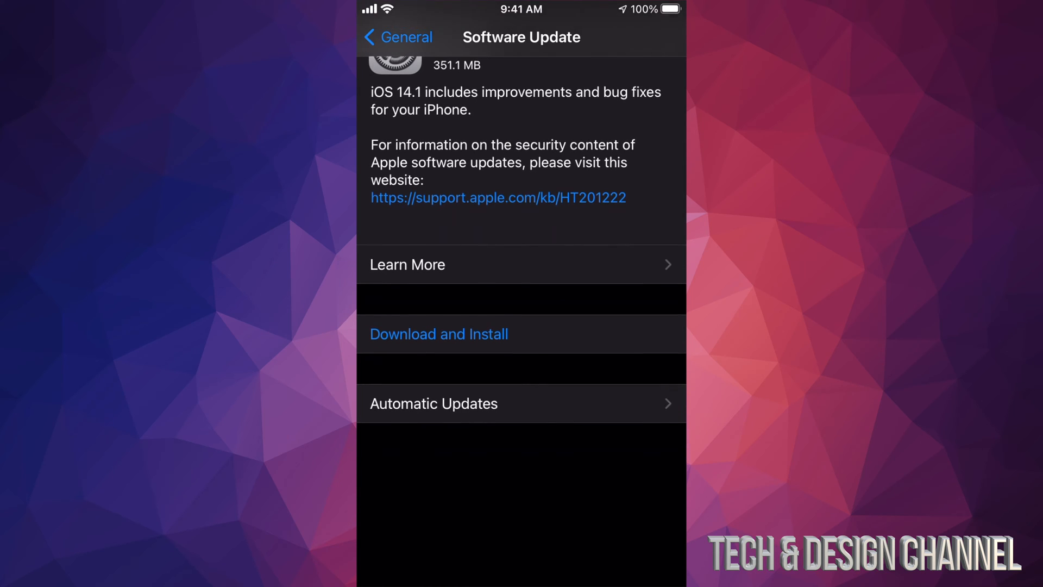
Start Download and Install for iOS 14.1 and let it finish downloading
{"action": "scroll", "scroll_direction": "down", "scroll_amount": 3}
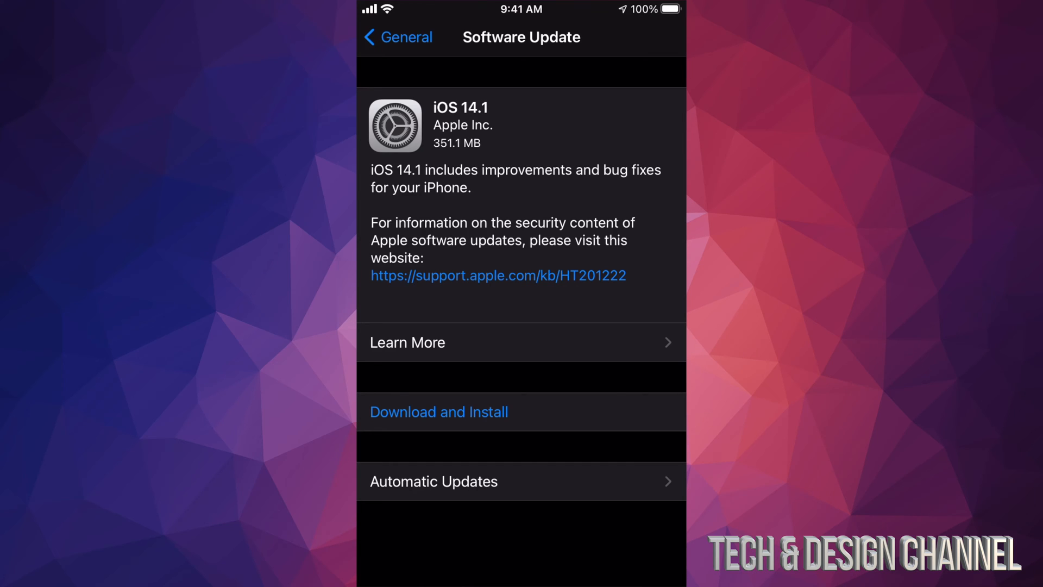
{"action": "left_click", "coordinate": [438, 411]}
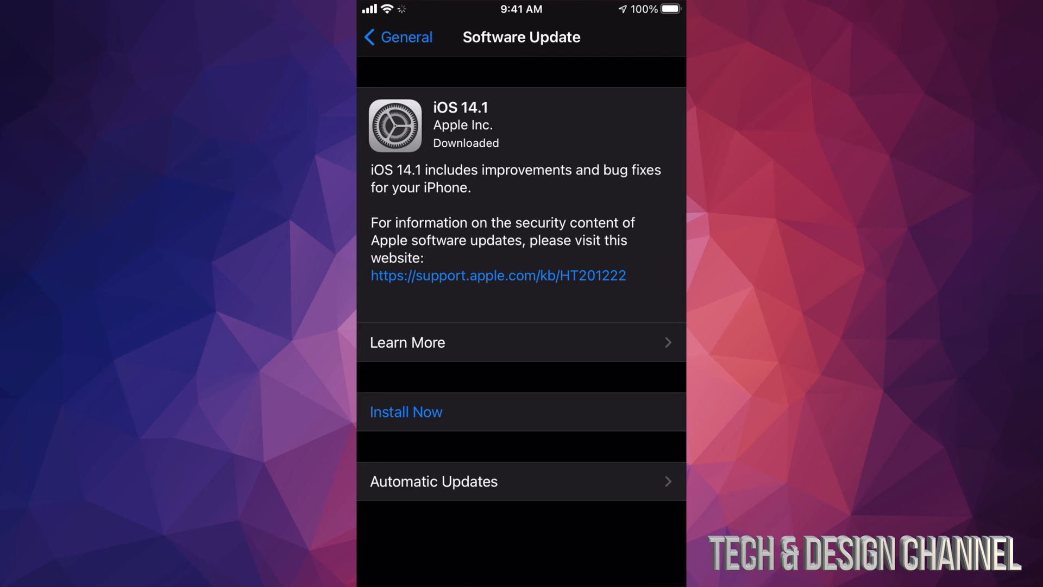
Choose Install Now so the iPhone installs iOS 14.1 and restarts
{"action": "left_click", "coordinate": [406, 411]}
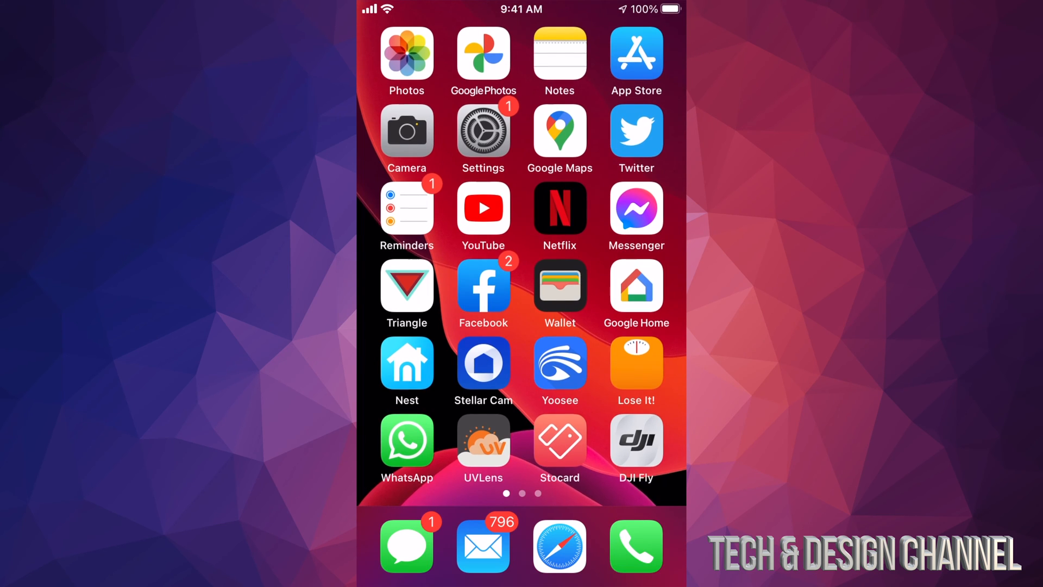
{"action": "left_click", "coordinate": [482, 131]}
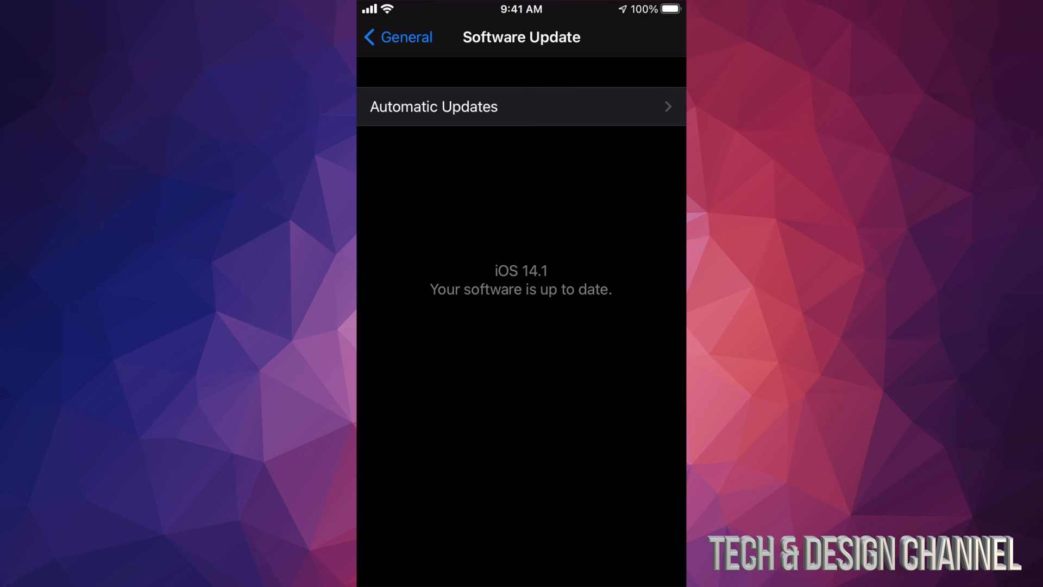
{"action": "left_click", "coordinate": [397, 37]}
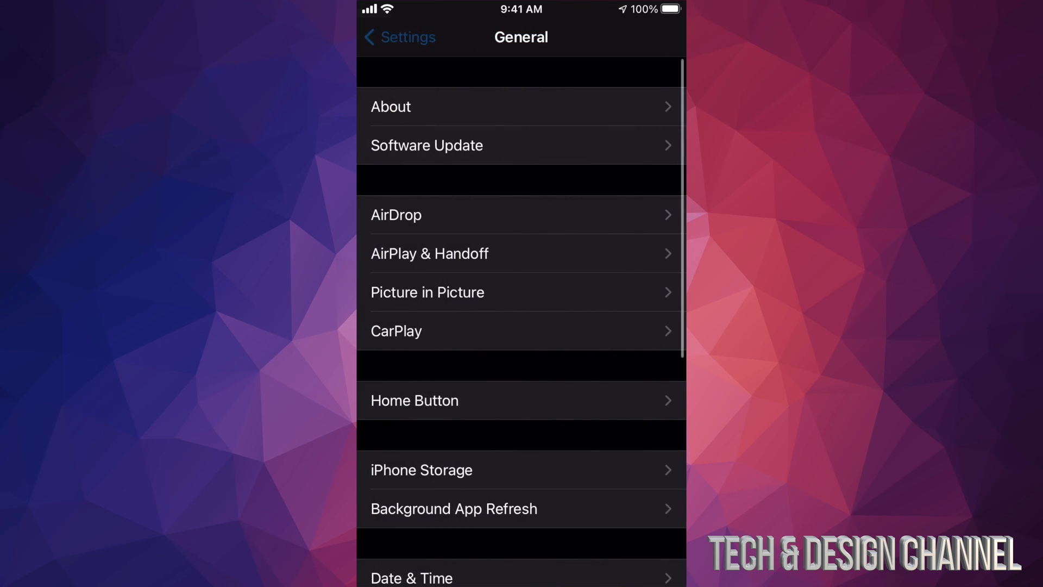
{"action": "left_click", "coordinate": [398, 37]}
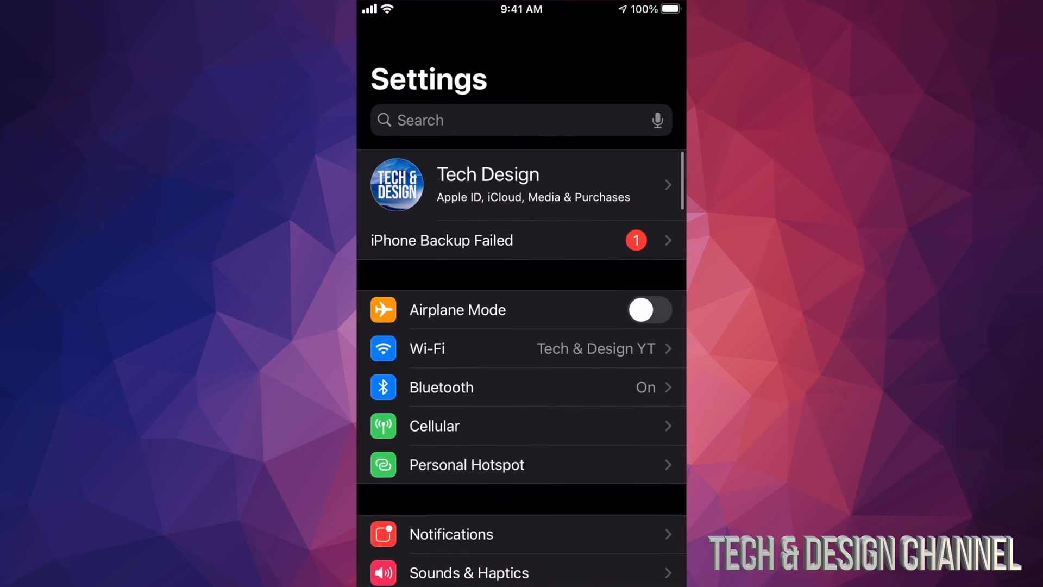
{"action": "key", "text": "home"}
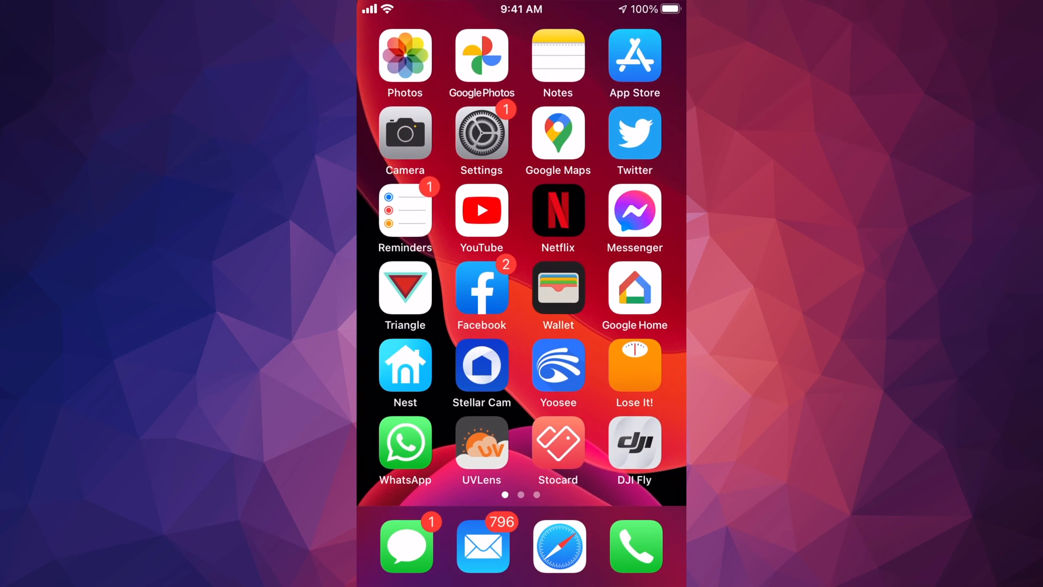